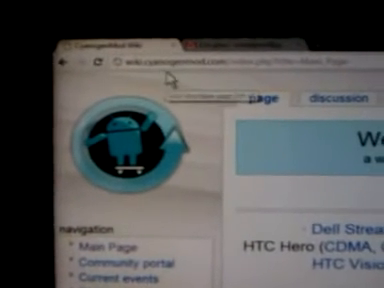
pyautogui.scroll(-3)
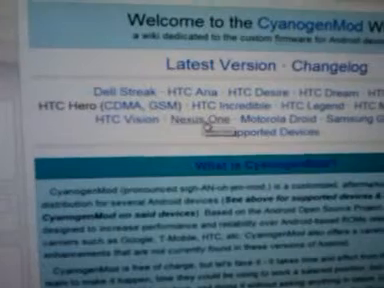